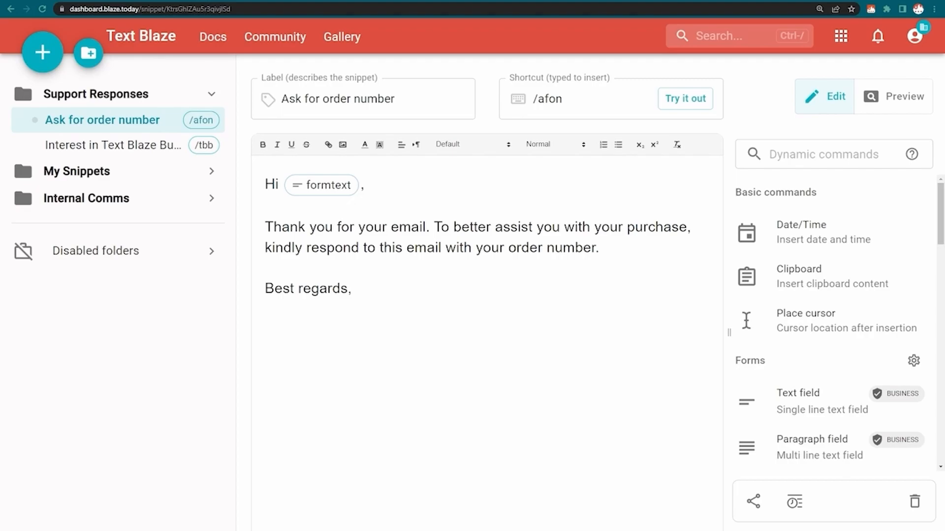
- Insert a Note command reading "Don't forget to change the name :-)" into the snippet
text(not)
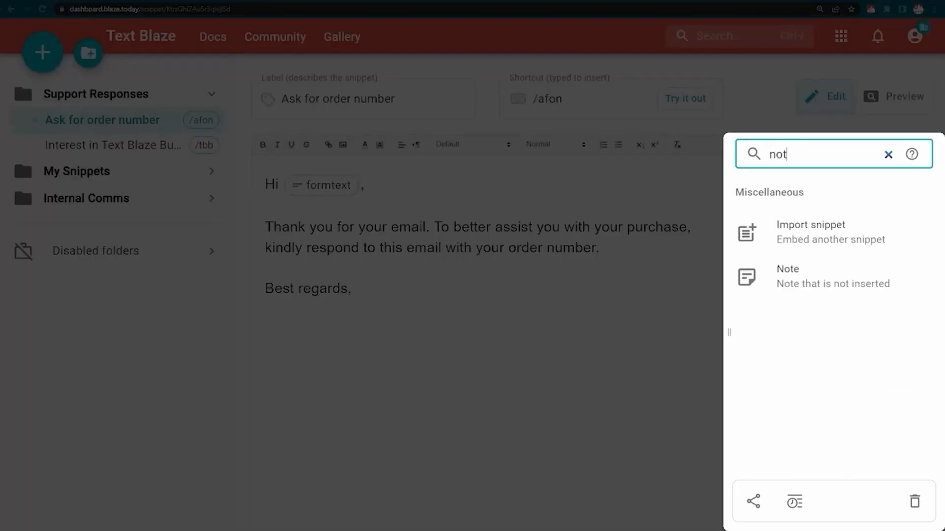
text(e)
text(Do)
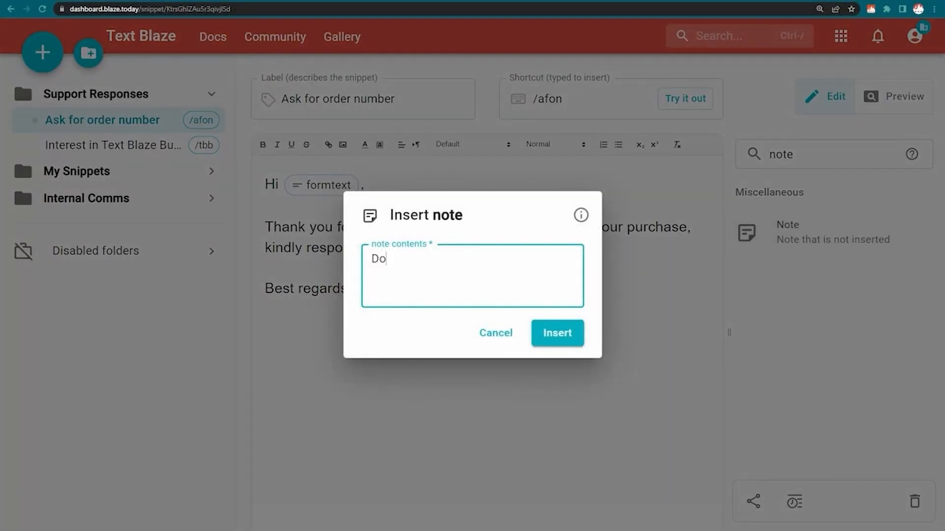
text(n't forget to change the name :-))
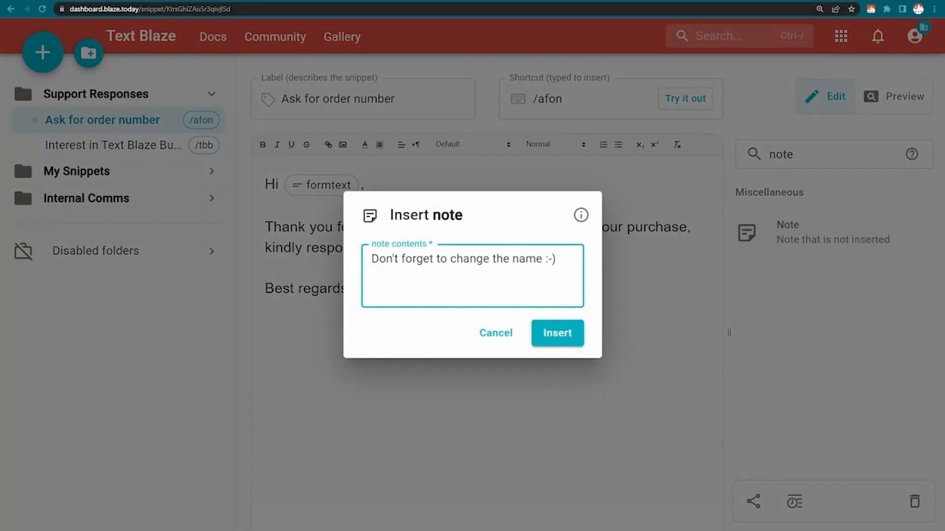
click(557, 333)
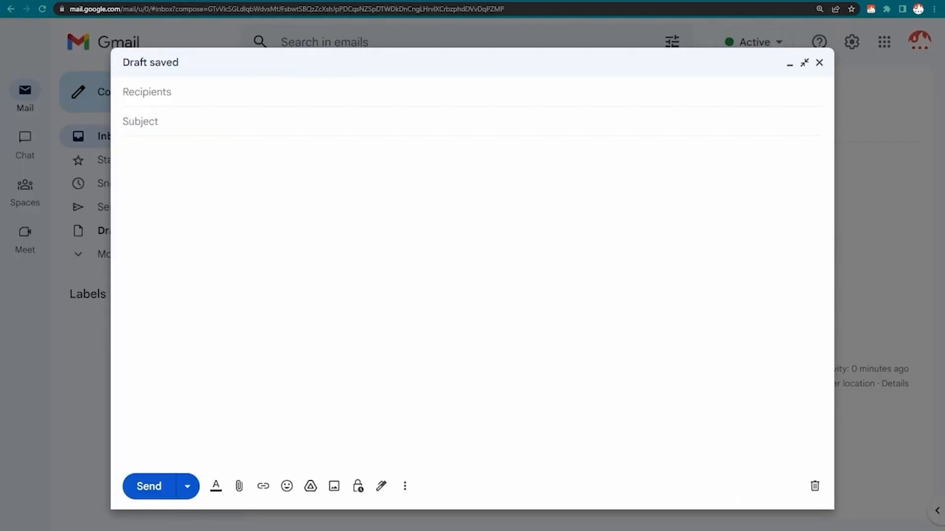
- Trigger /afon in the compose body, fill the name field with J, and insert the snippet
text(/afon)
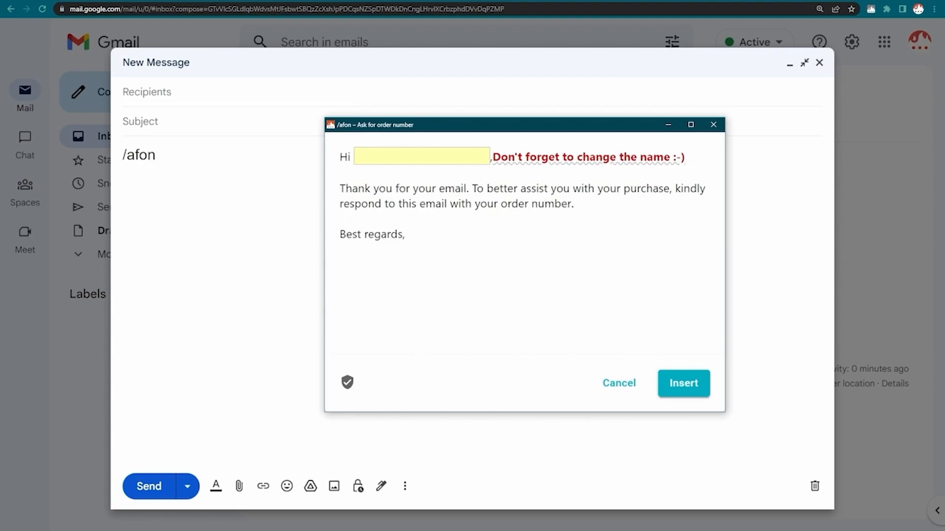
text(J)
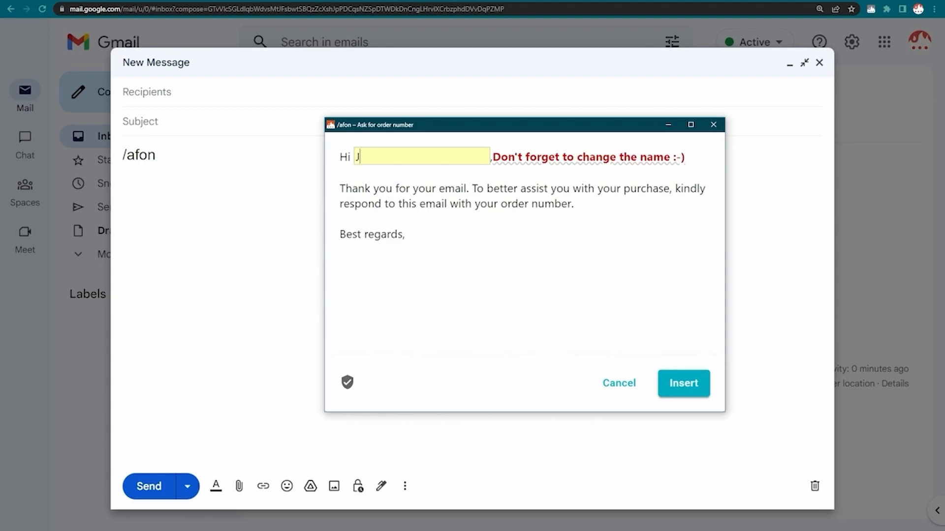
click(683, 383)
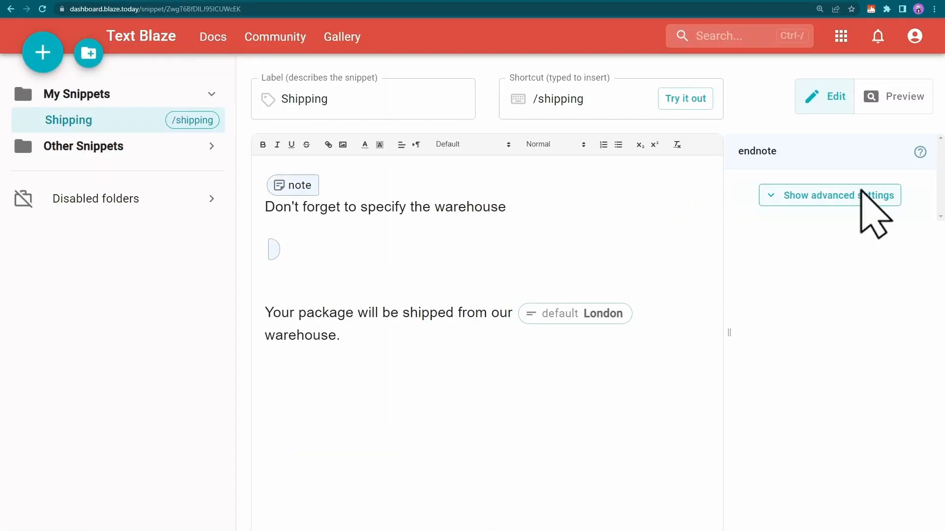
- In the note block's advanced settings, set trim to 'right'
click(838, 195)
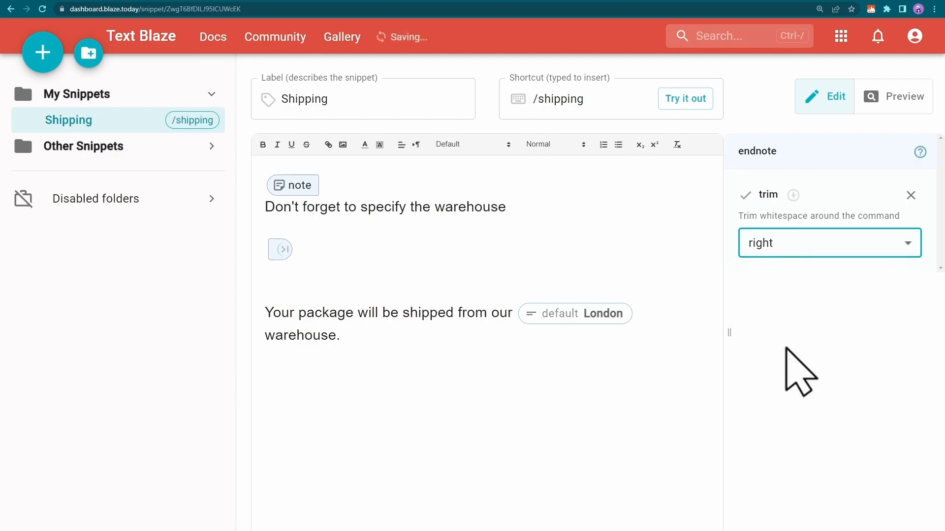
click(685, 99)
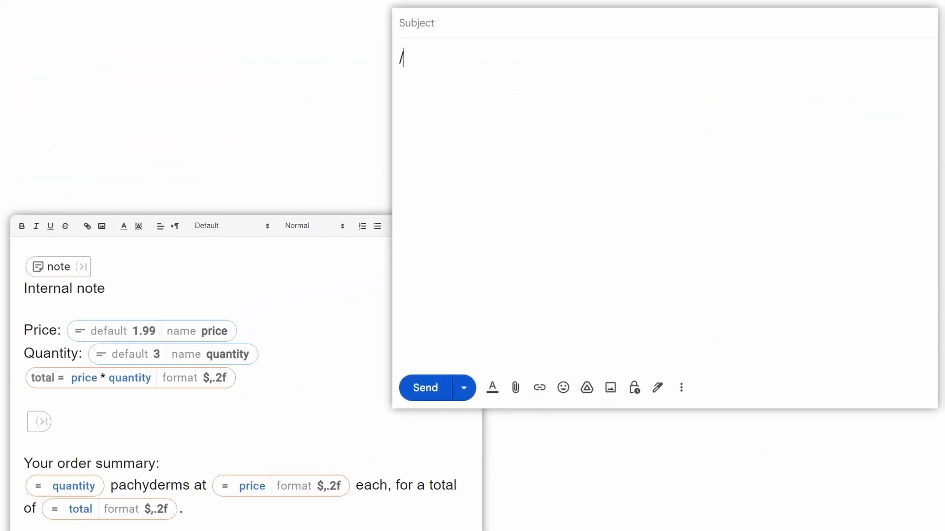
- Trigger /order in the compose body and insert the summary (3 pachyderms at $1.99, $5.97)
text(order)
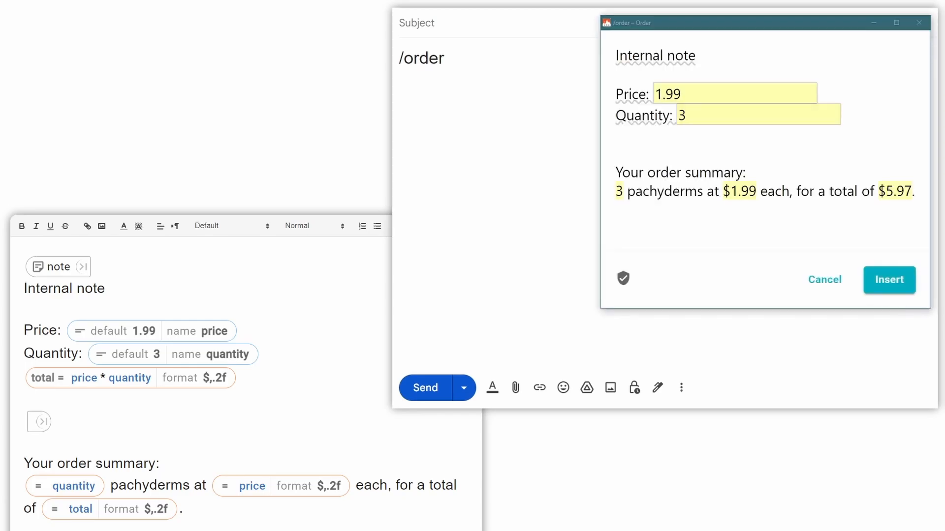
mouse_move(890, 281)
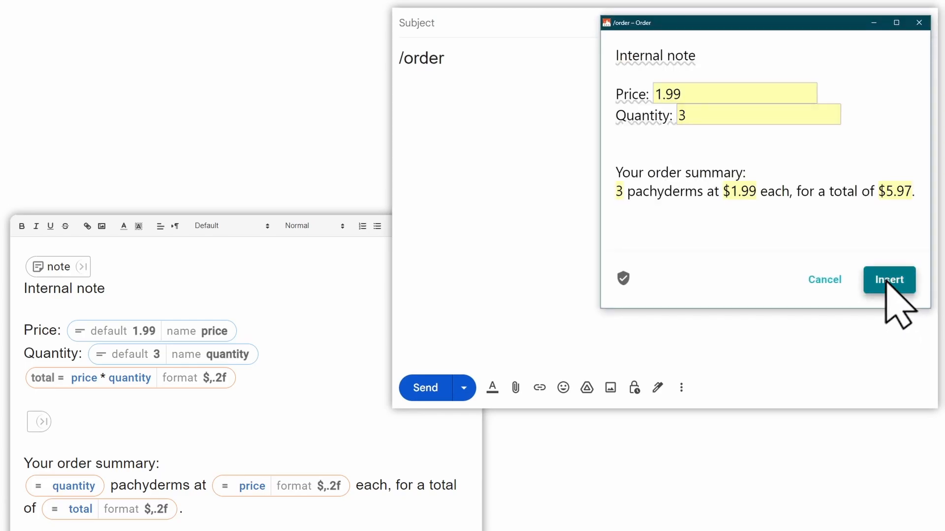
click(889, 280)
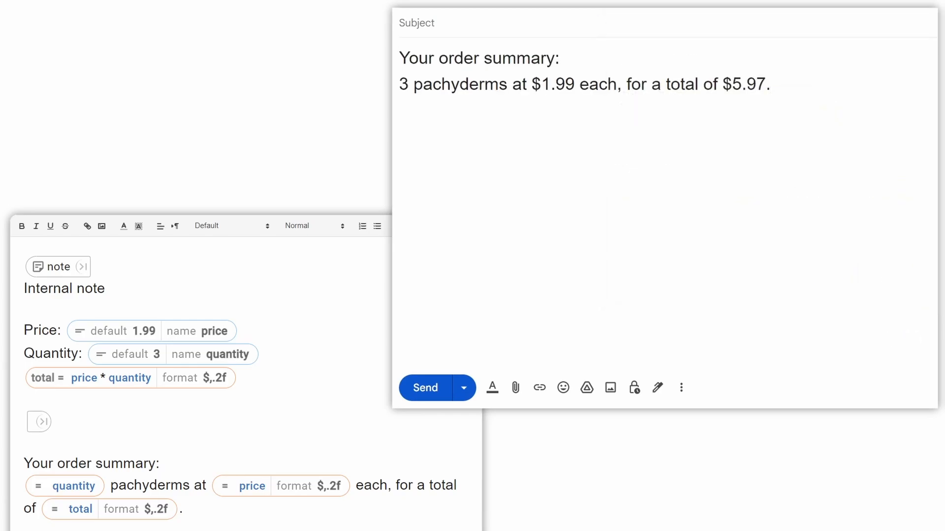